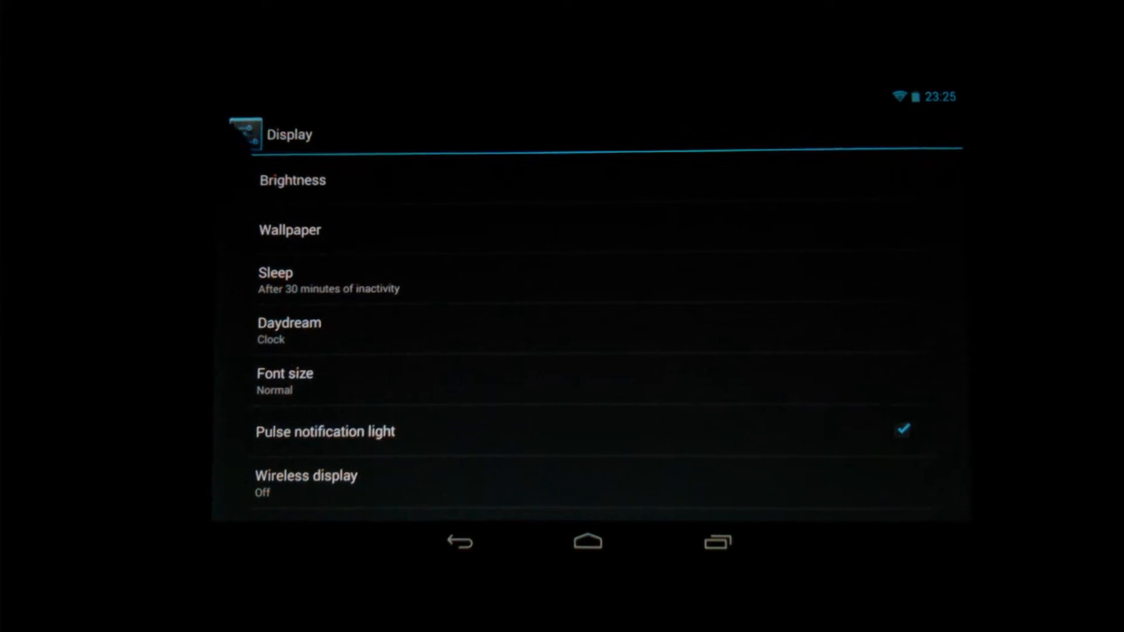
Step: Open the Brightness slider and raise screen brightness to maximum
{"action": "left_click", "coordinate": [291, 180]}
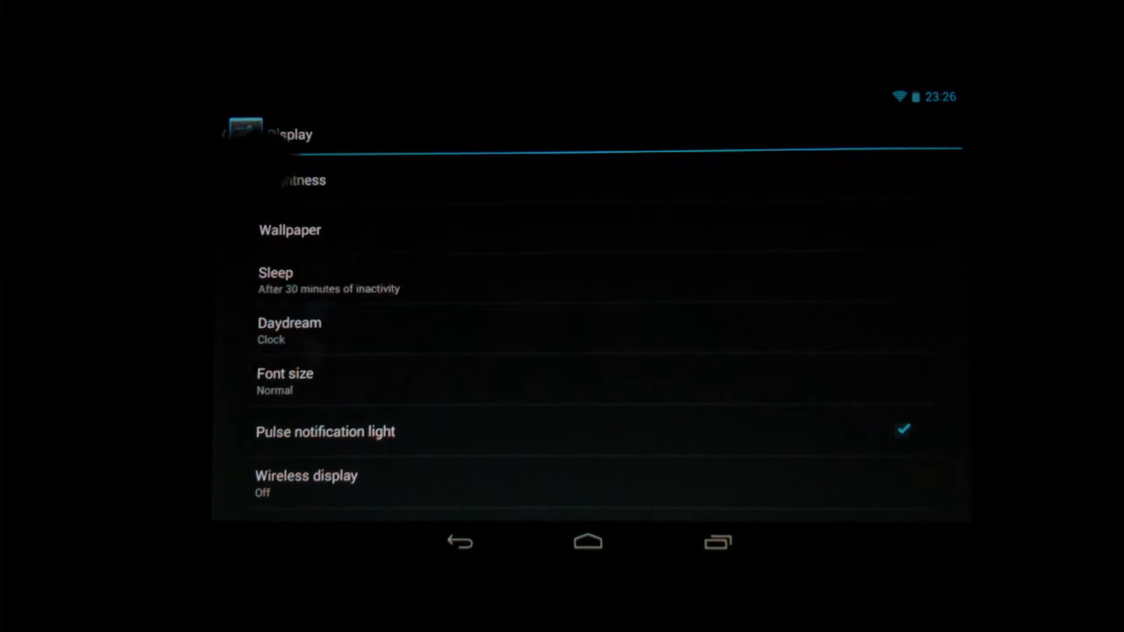
{"action": "left_click", "coordinate": [290, 180]}
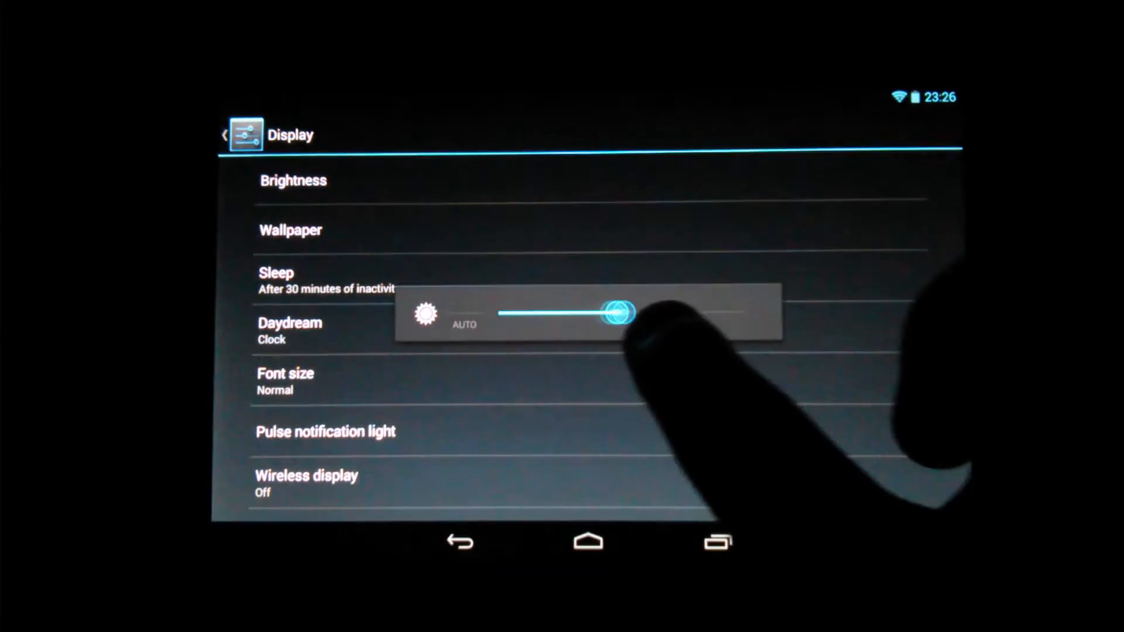
{"action": "left_click_drag", "start_coordinate": [616, 311], "coordinate": [745, 311]}
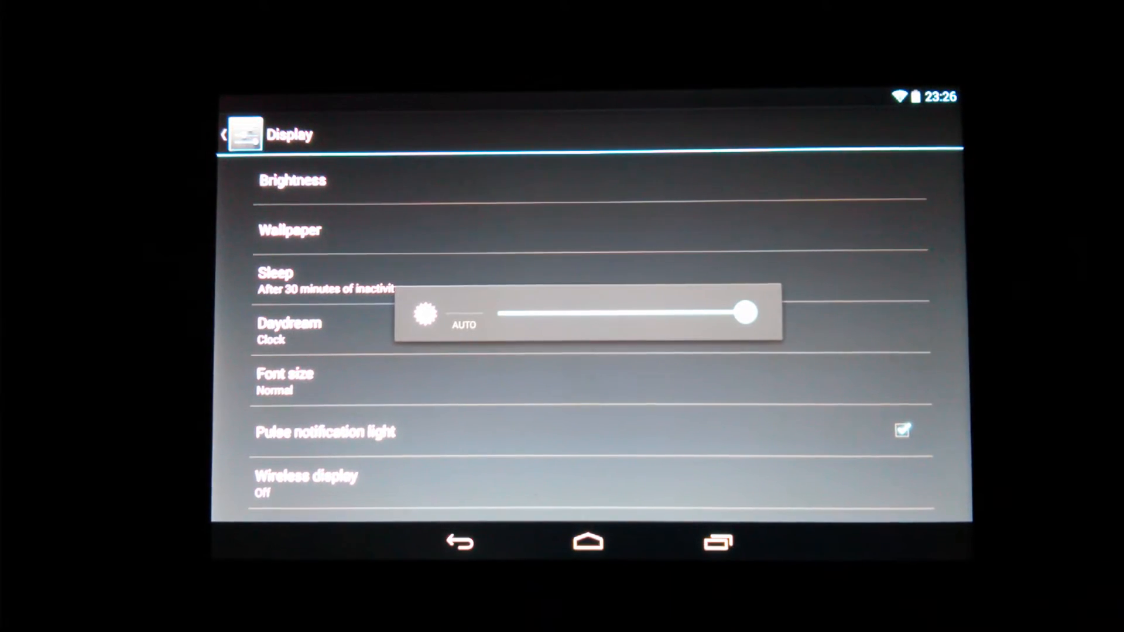
Step: Lower the screen brightness to about a quarter
{"action": "left_click_drag", "start_coordinate": [746, 313], "coordinate": [581, 313]}
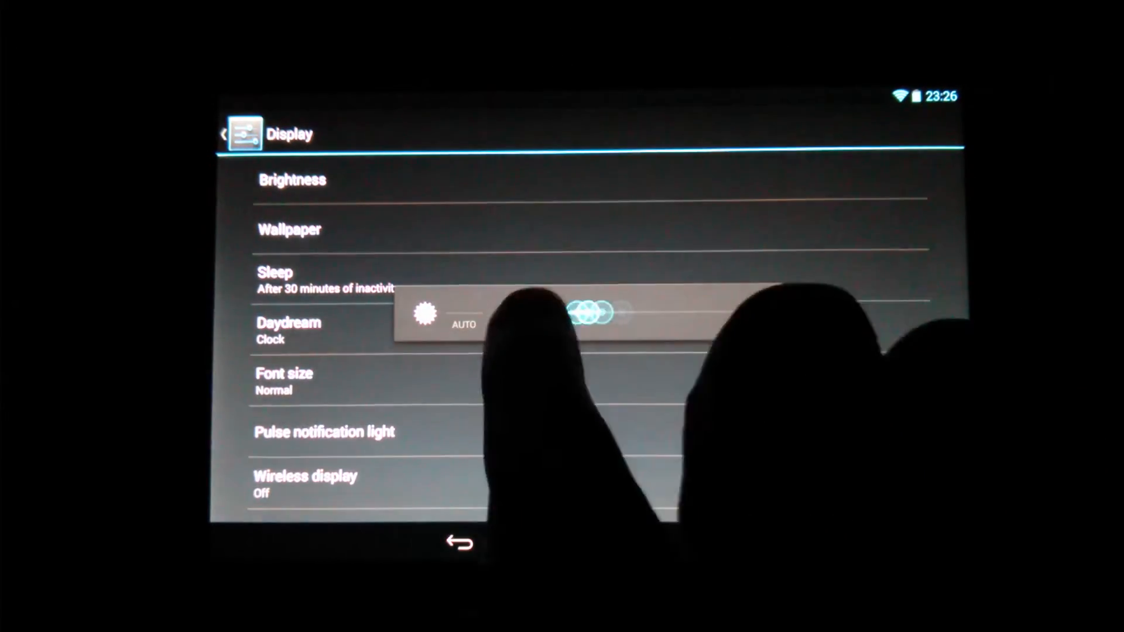
{"action": "left_click_drag", "start_coordinate": [594, 312], "coordinate": [562, 312]}
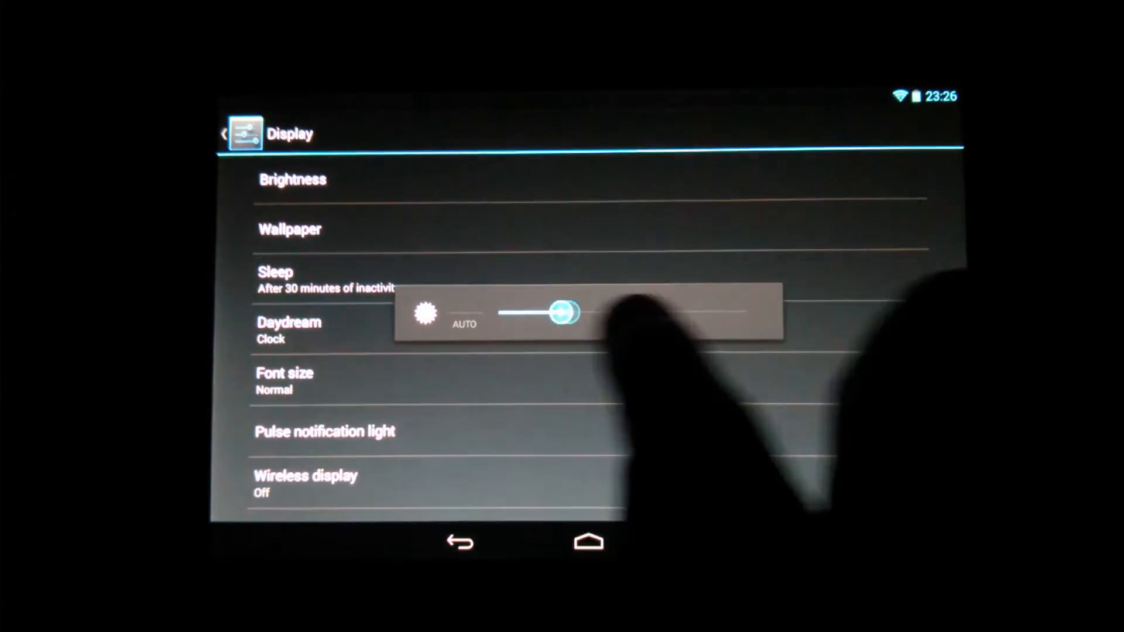
{"action": "left_click_drag", "start_coordinate": [562, 311], "coordinate": [513, 314]}
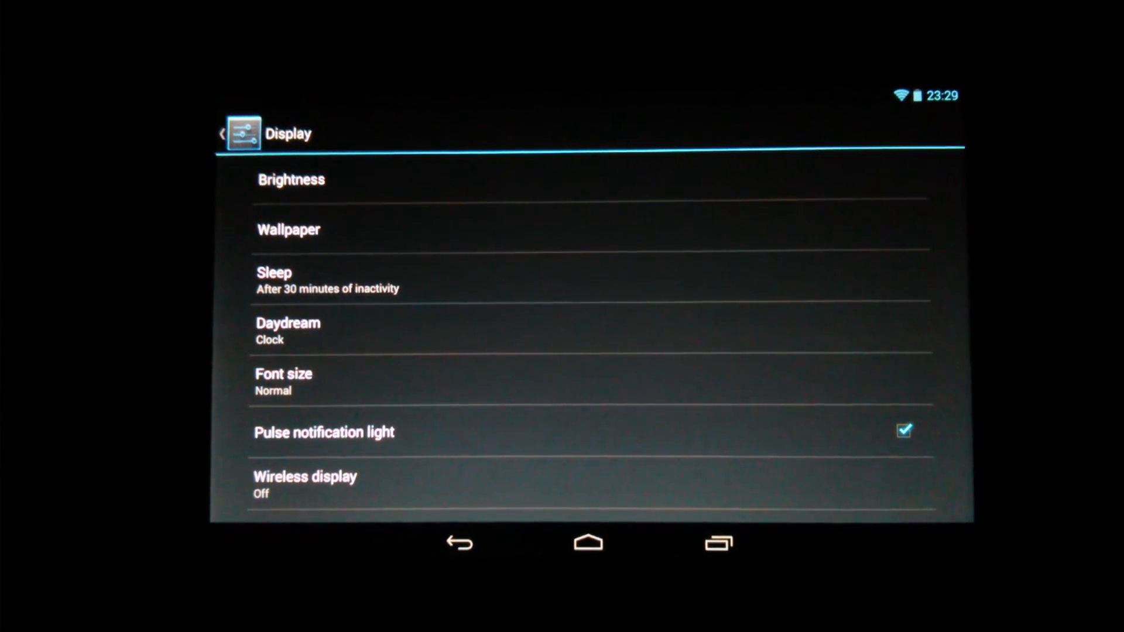
Step: Return to the main Settings list, reopen Display, and bring up the Brightness slider
{"action": "left_click", "coordinate": [587, 543]}
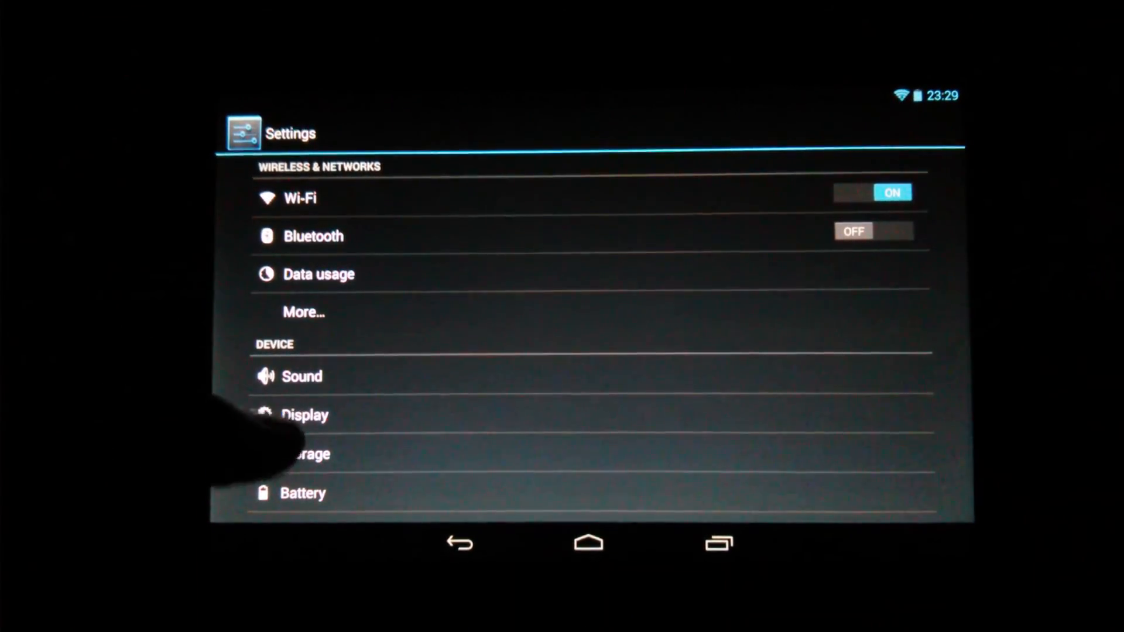
{"action": "left_click", "coordinate": [304, 415]}
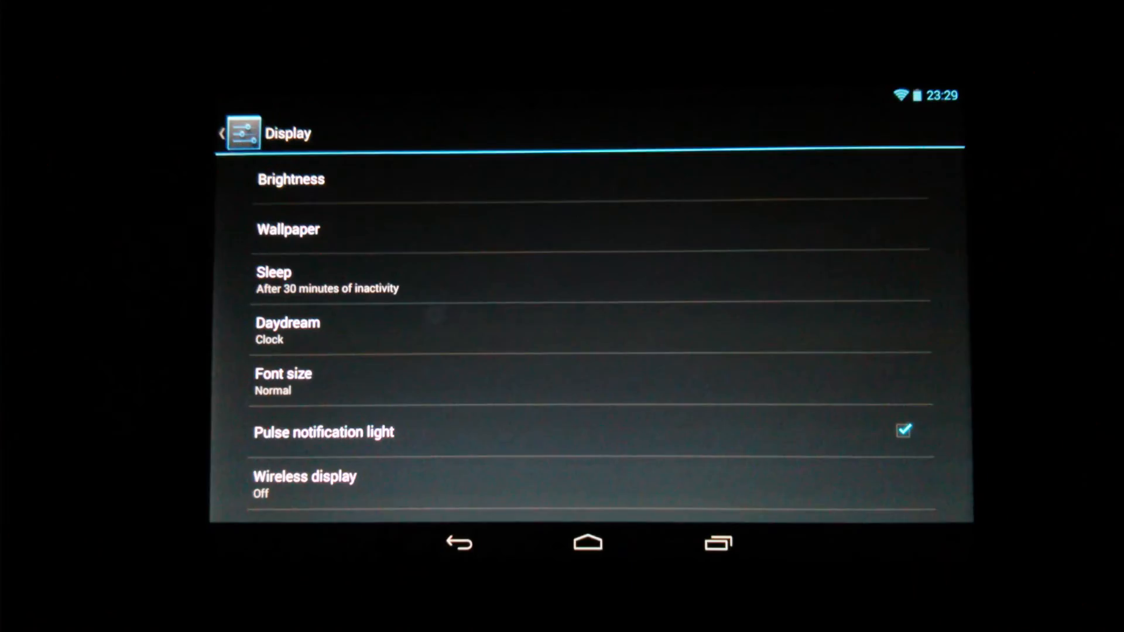
{"action": "left_click", "coordinate": [290, 179]}
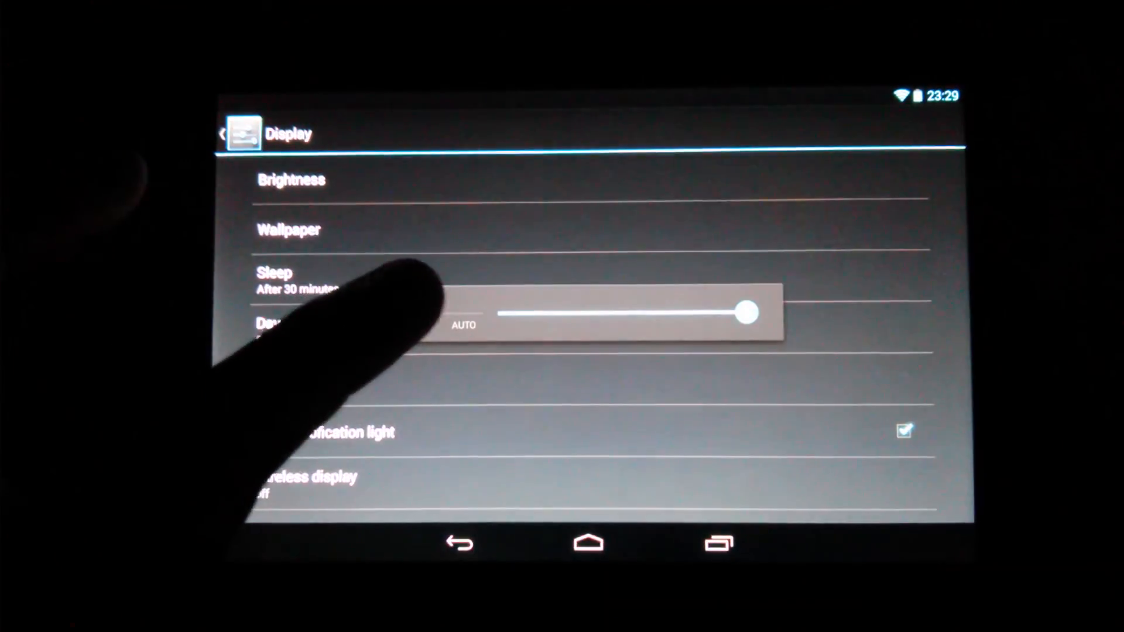